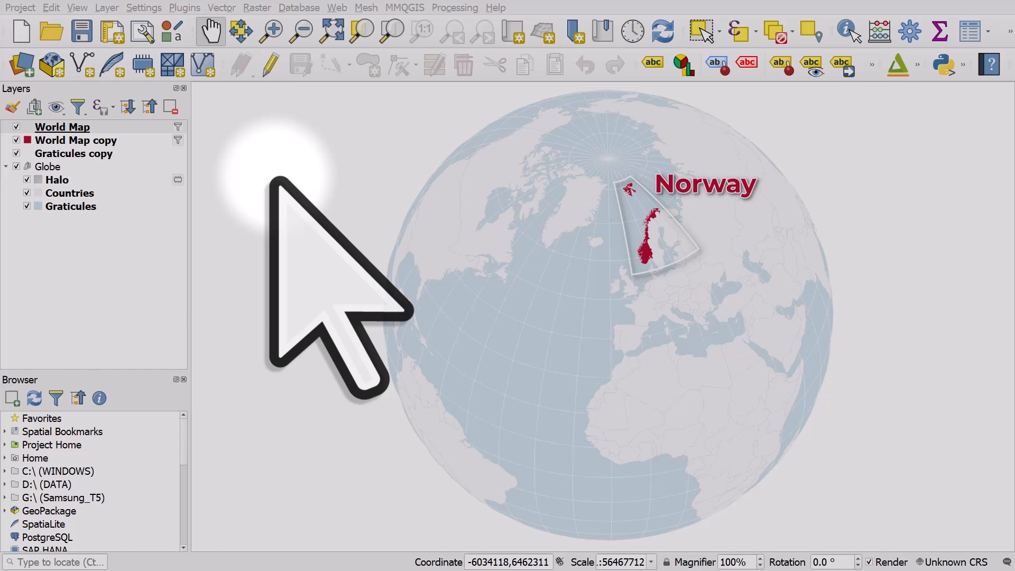
# Bring up the Project menu to reach the layout options
pyautogui.click(20, 7)
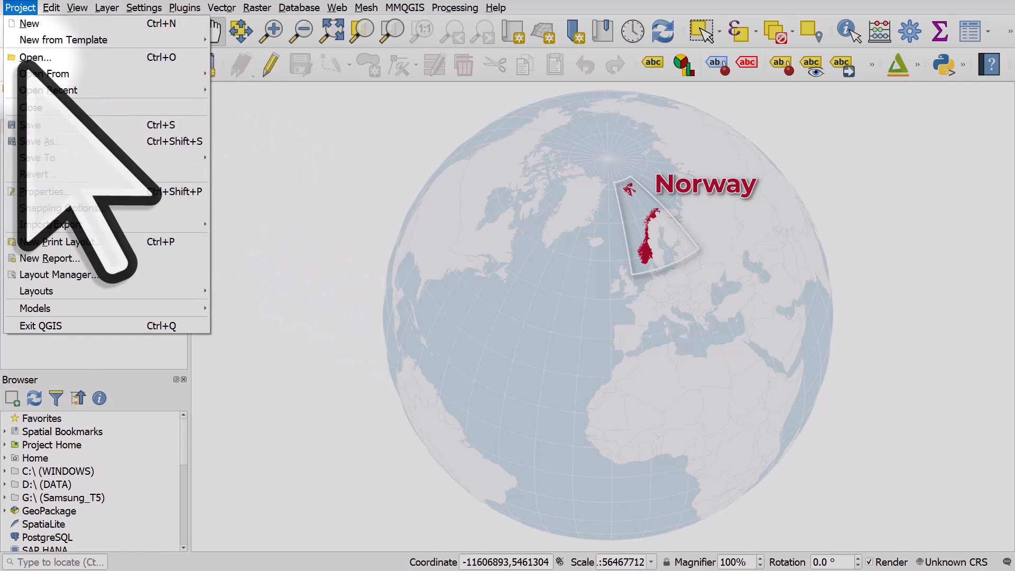
# Create a new print layout titled 'Norway' and show its blank page
pyautogui.click(57, 241)
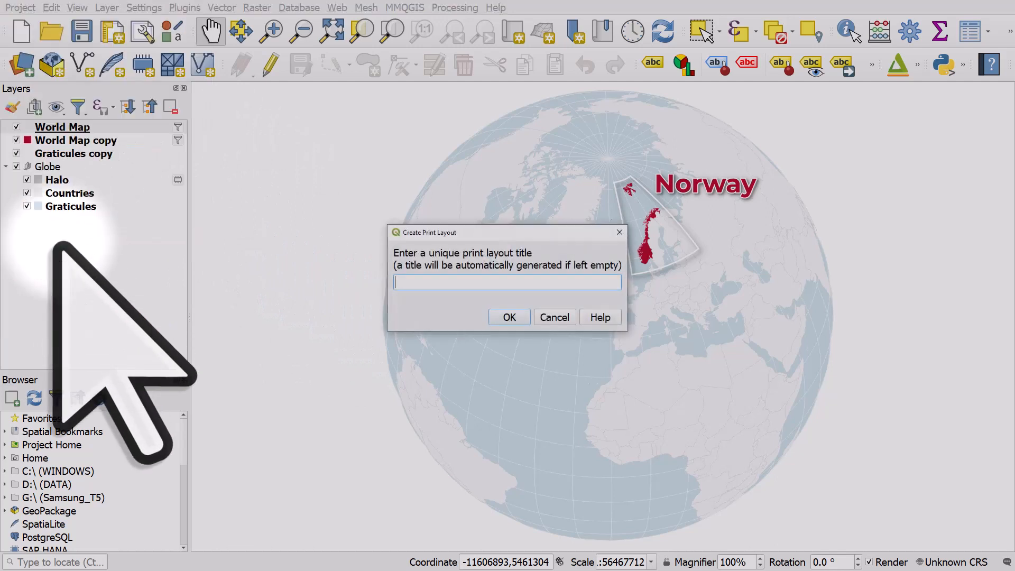
pyautogui.write('Norway')
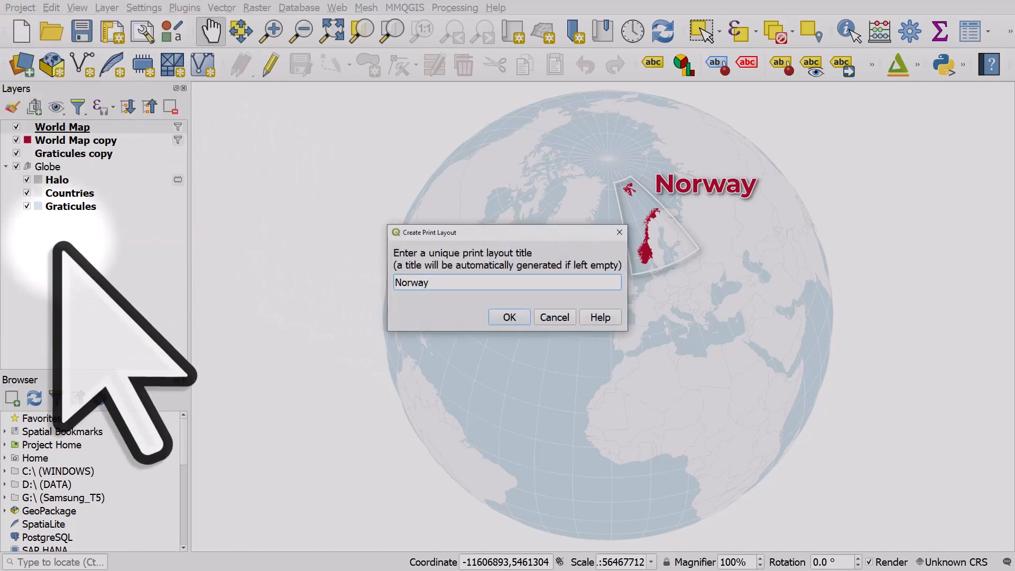
pyautogui.click(509, 317)
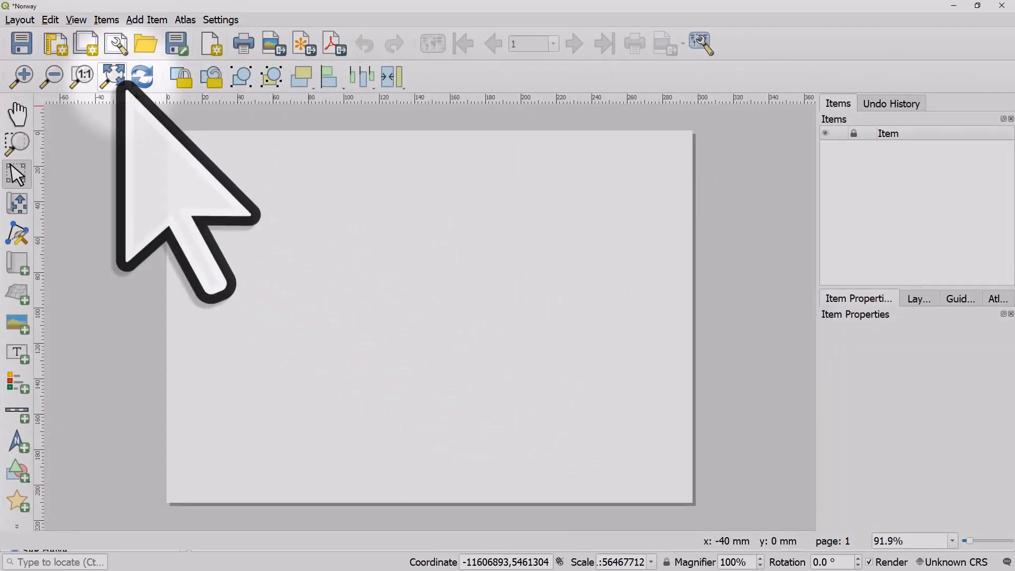
pyautogui.moveTo(111, 76)
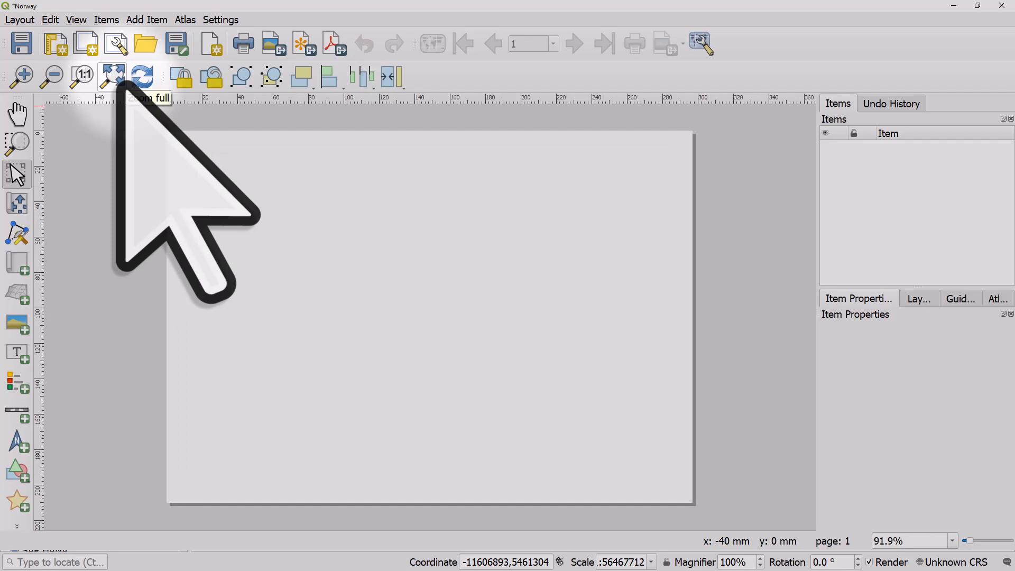
# Give the layout page a custom size of 320 mm width by 180 mm height
pyautogui.rightClick(188, 188)
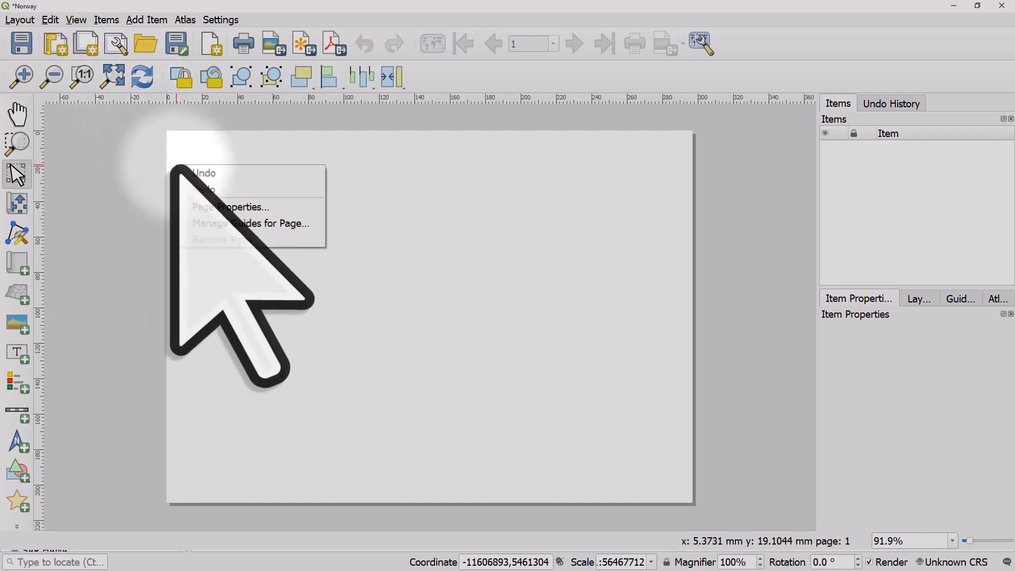
pyautogui.click(230, 207)
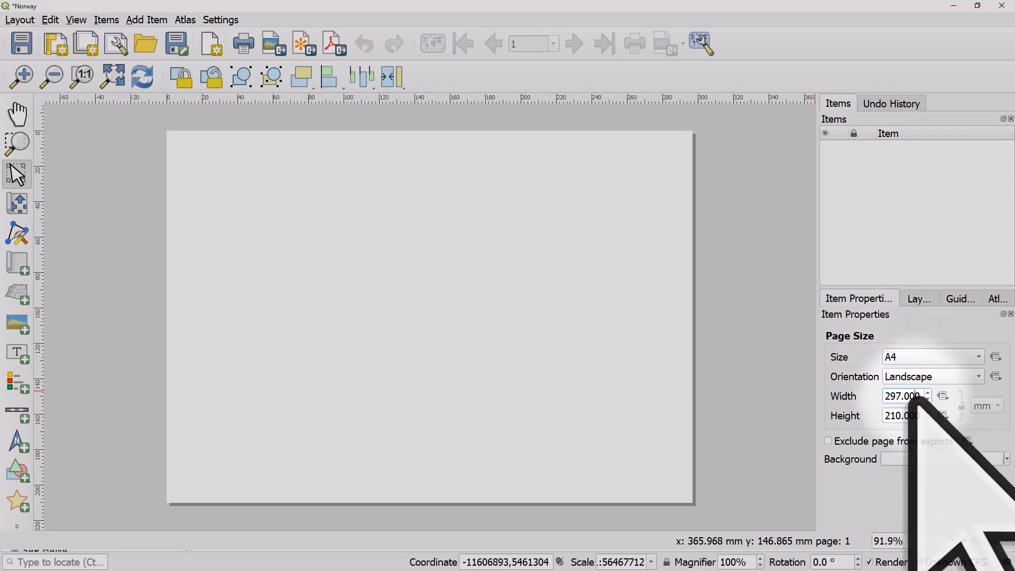
pyautogui.write('320')
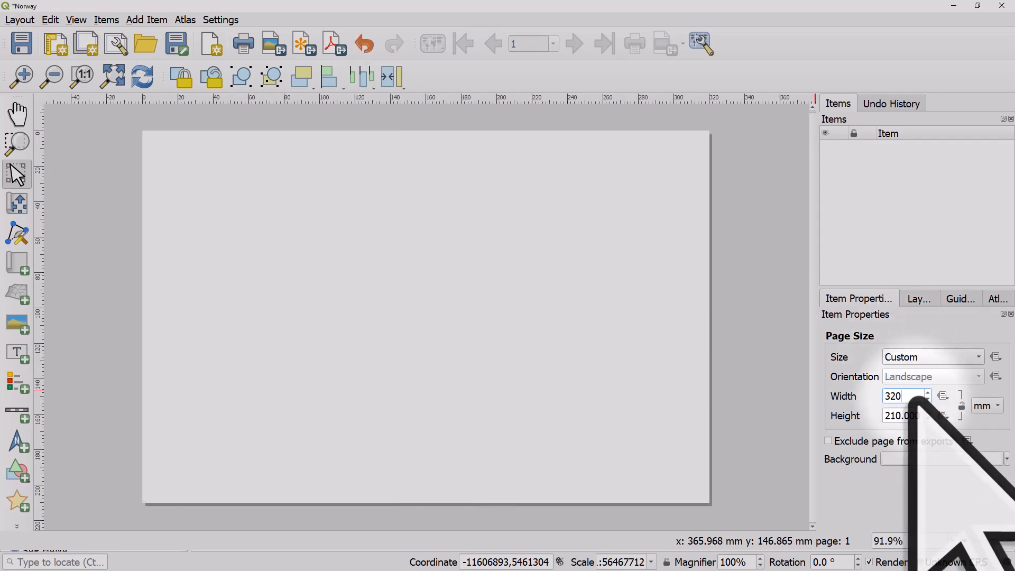
pyautogui.write('18')
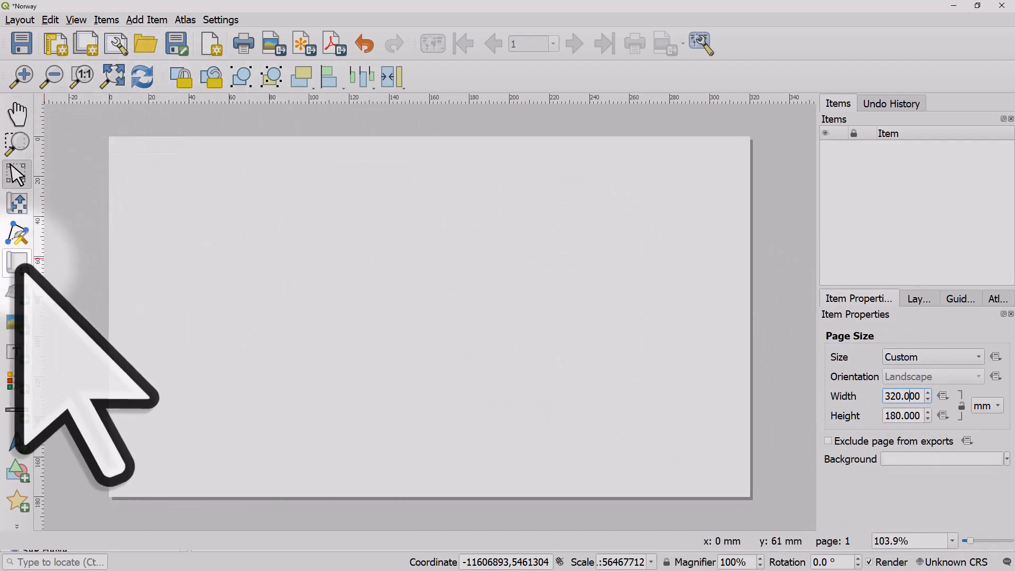
# Drag across the layout page, then return to the main globe map window
pyautogui.moveTo(163, 162); pyautogui.dragTo(365, 370)
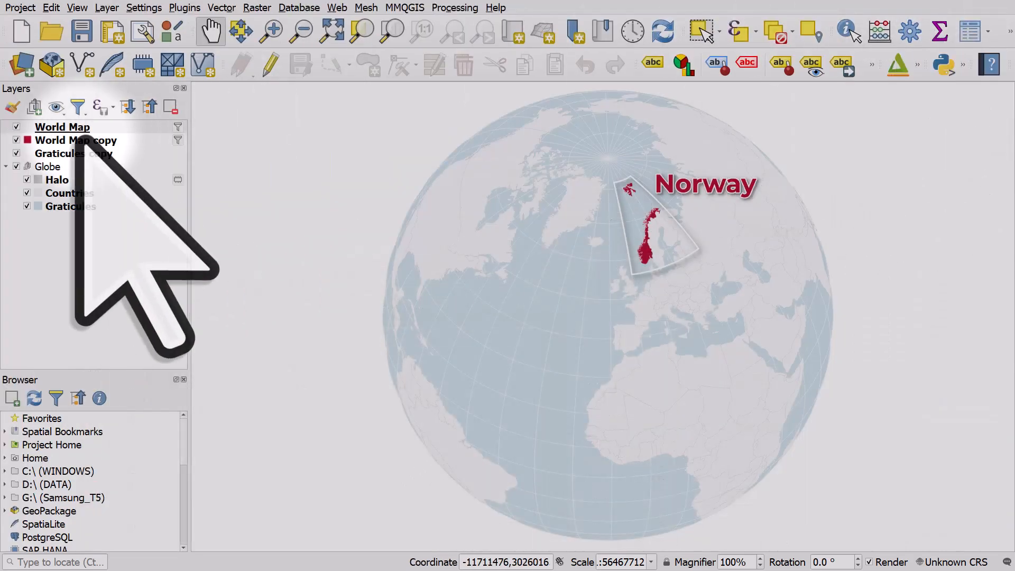
pyautogui.moveTo(76, 139)
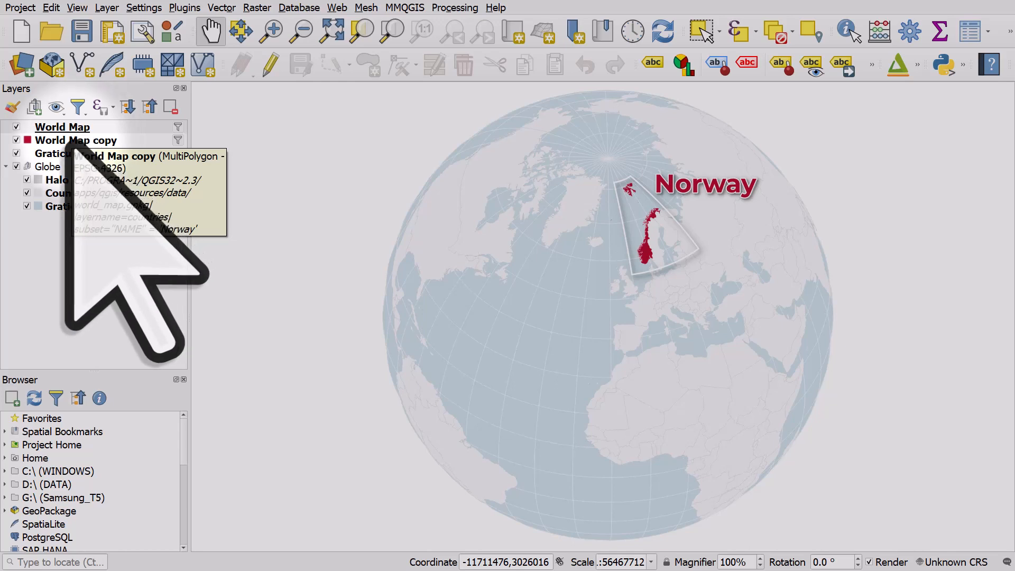
# Reduce the Norway label text size on the World Map copy layer from 36 to 24
pyautogui.doubleClick(76, 140)
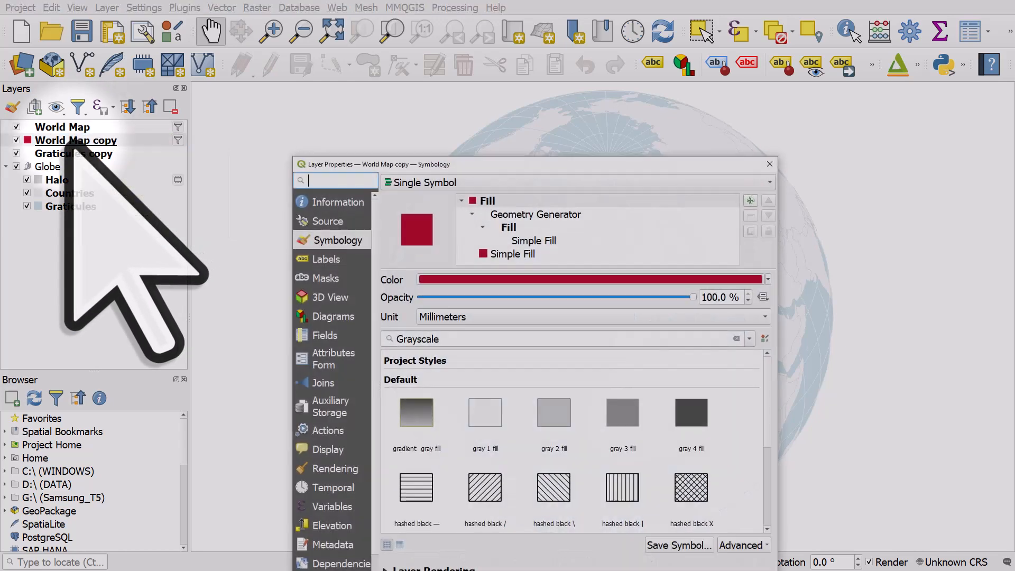
pyautogui.click(328, 259)
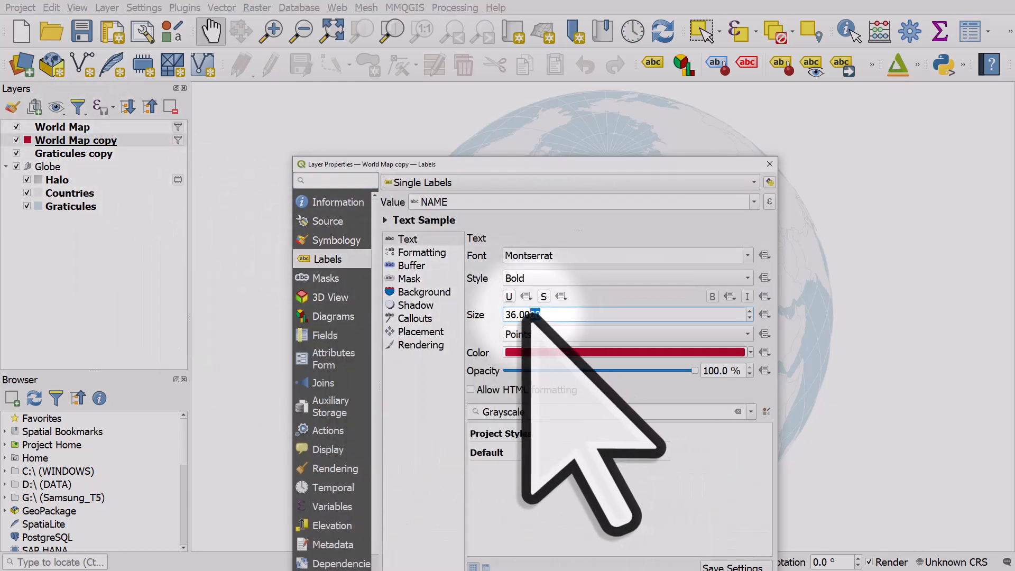
pyautogui.write('24')
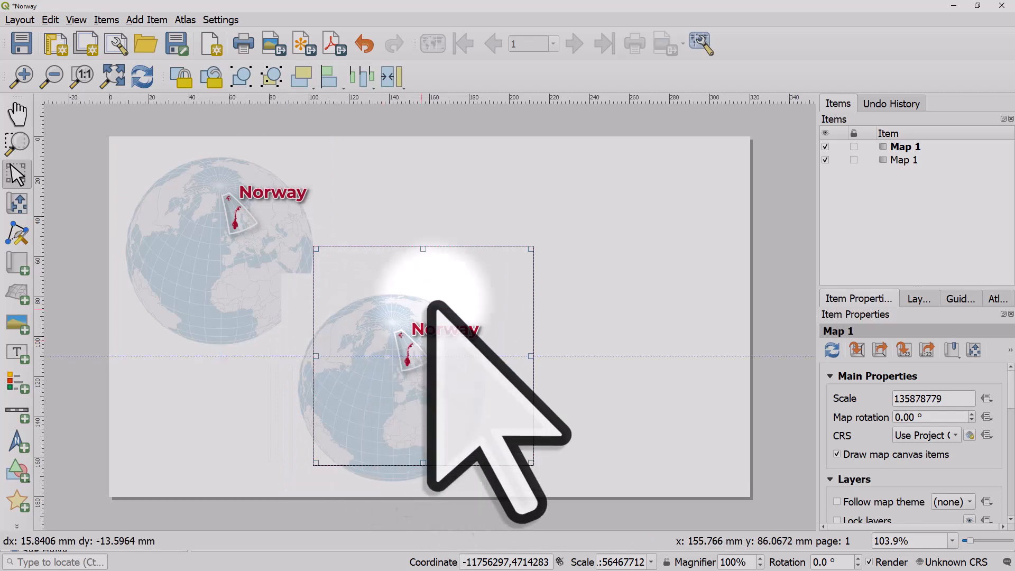
# Move the second globe map item to fill the right side of the page and select it
pyautogui.moveTo(420, 355); pyautogui.dragTo(488, 247)
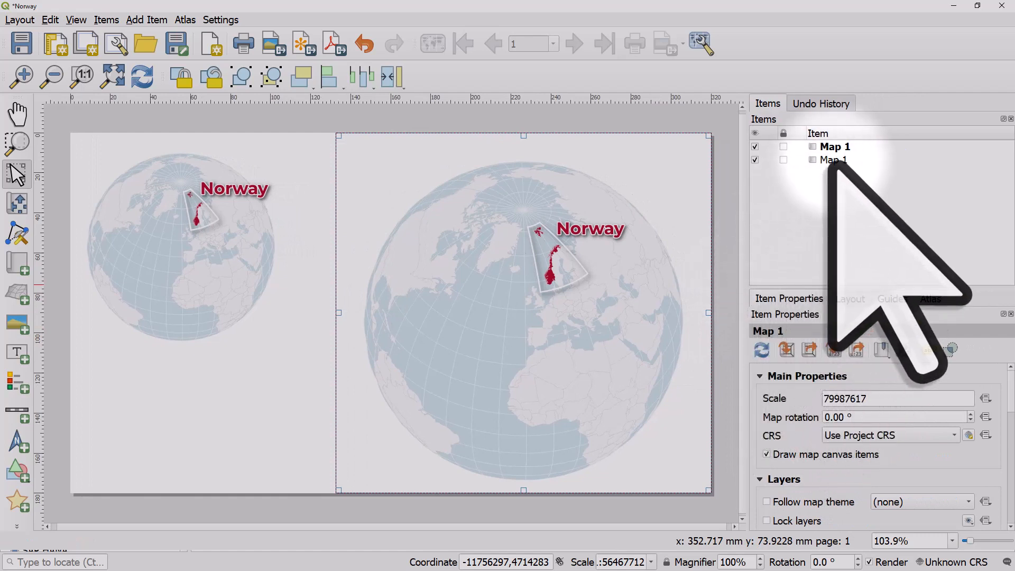
pyautogui.click(835, 146)
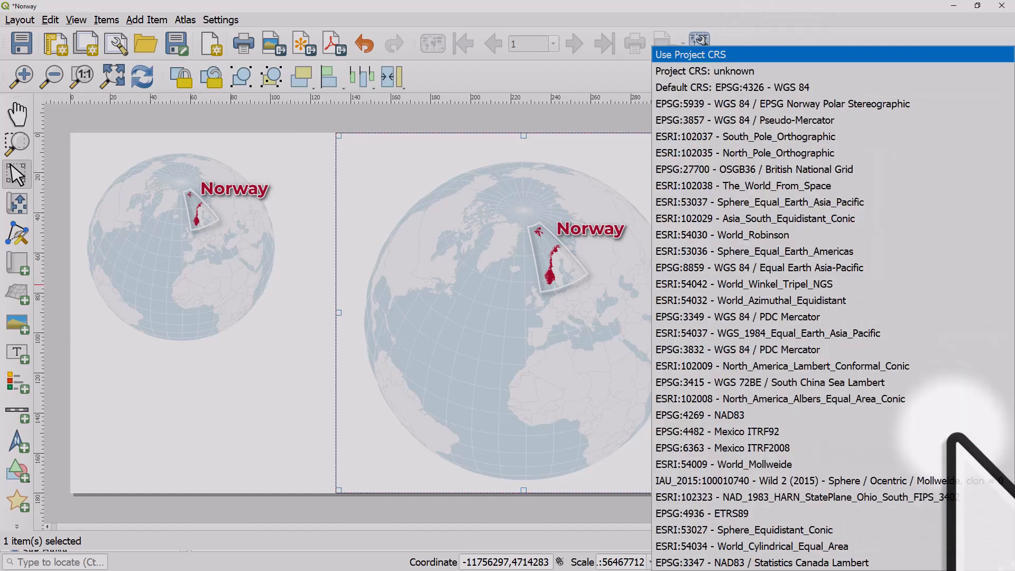
pyautogui.moveTo(712, 71)
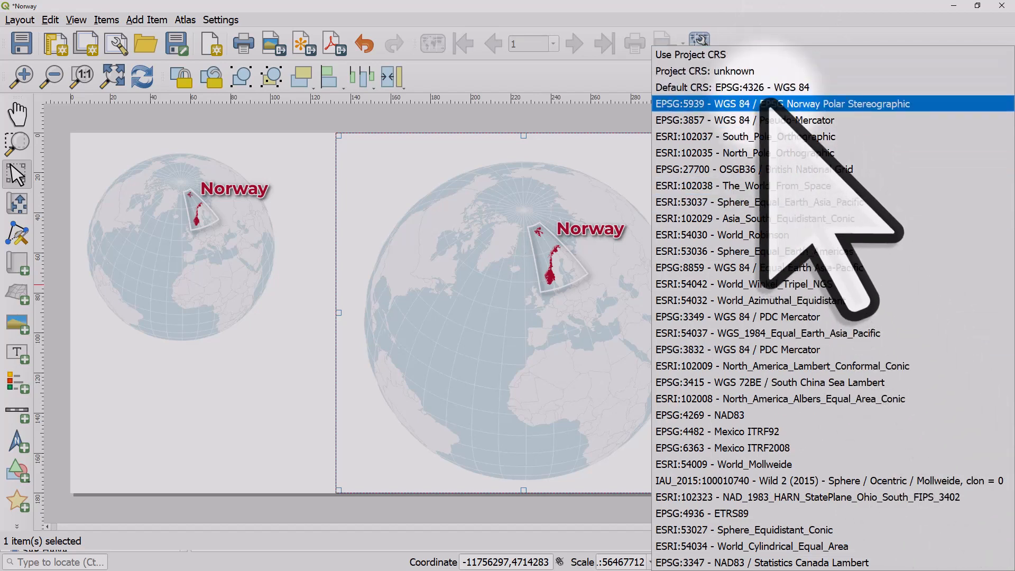
# Reproject the right-hand map to EPSG:5939 Norway Polar Stereographic and filter the CRS chooser for 'no'
pyautogui.click(777, 104)
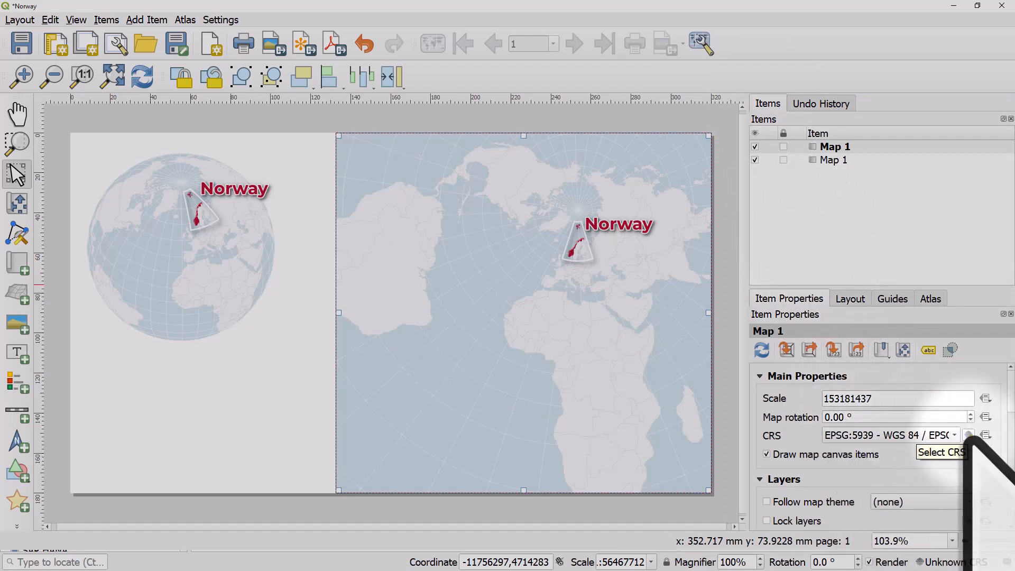
pyautogui.click(967, 434)
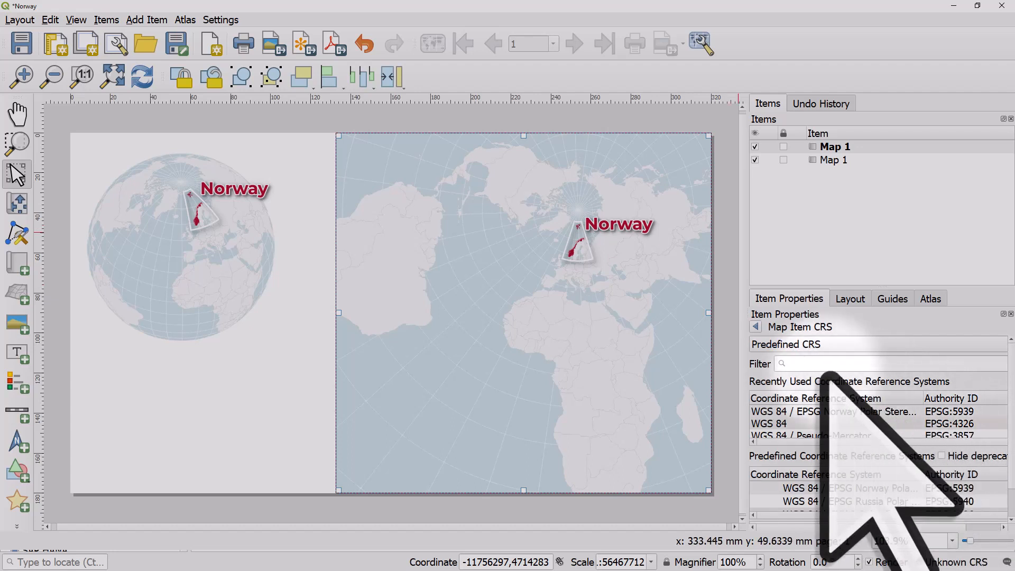
pyautogui.write('no')
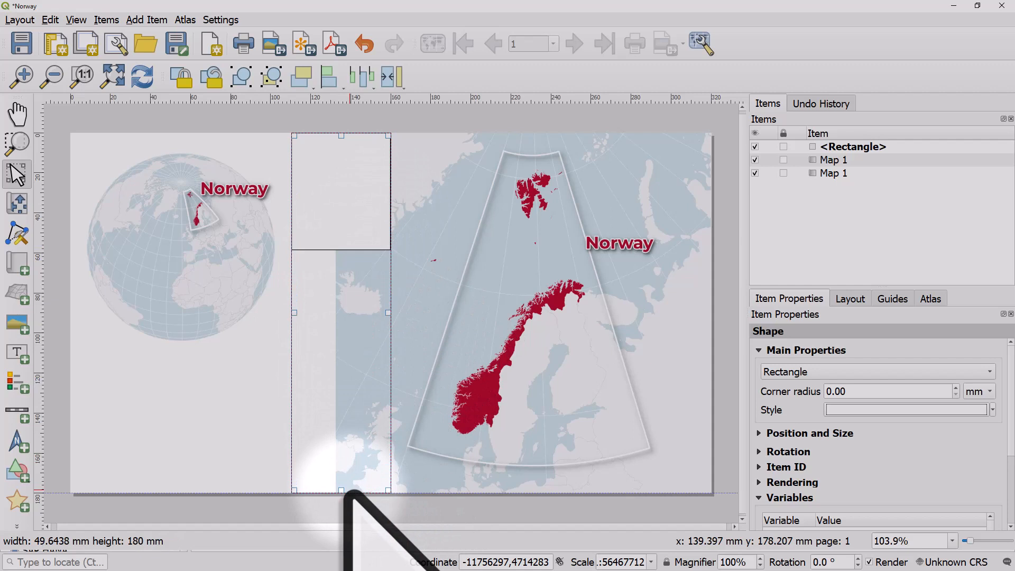
# Reach the rectangle's Simple Fill symbol layer settings through its Style button
pyautogui.click(906, 410)
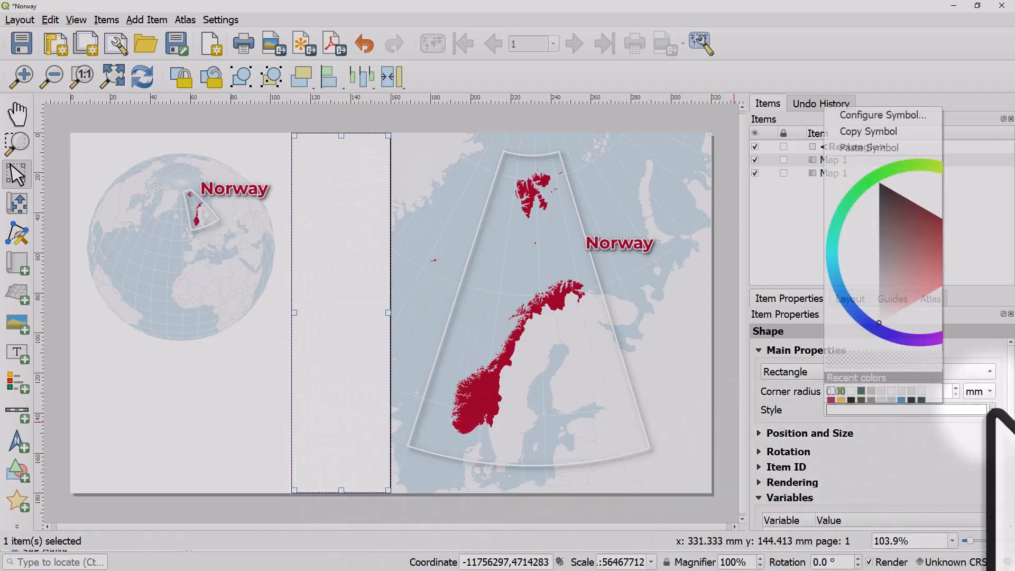
pyautogui.click(884, 114)
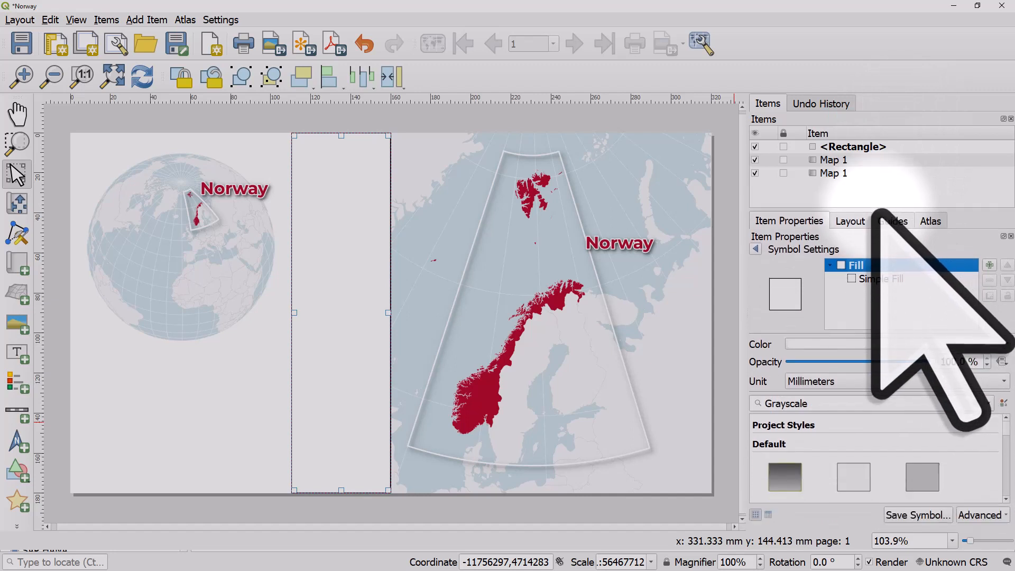
pyautogui.click(881, 278)
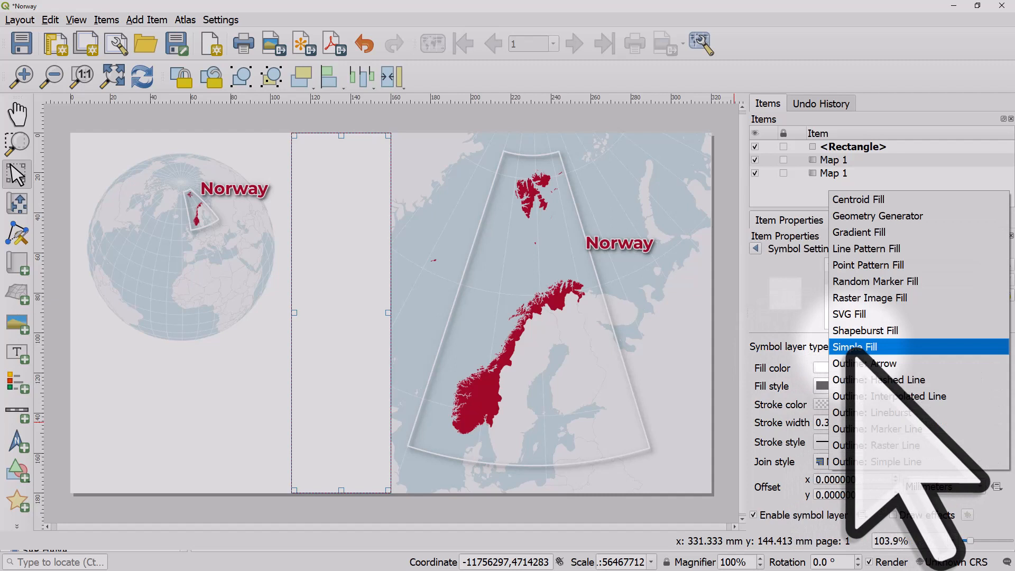
# Fill the rectangle with a color-ramp Gradient Fill rotated 90 to run horizontally
pyautogui.click(858, 231)
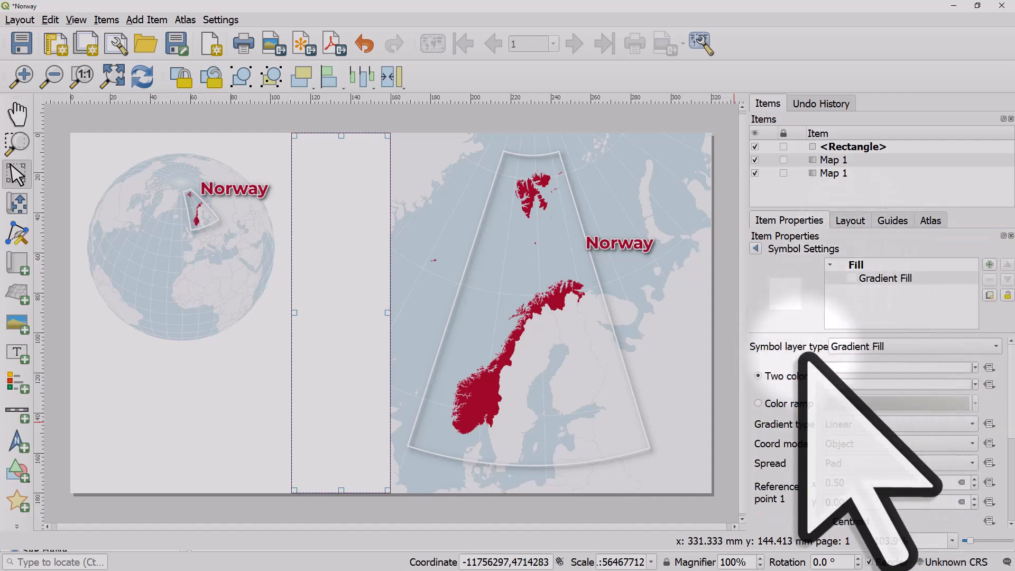
pyautogui.click(758, 403)
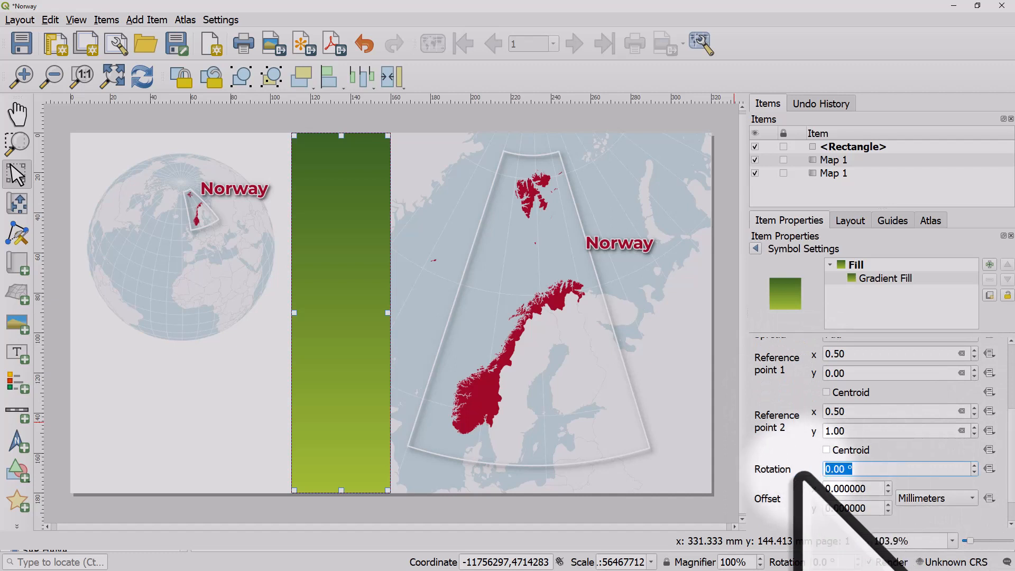
pyautogui.write('90')
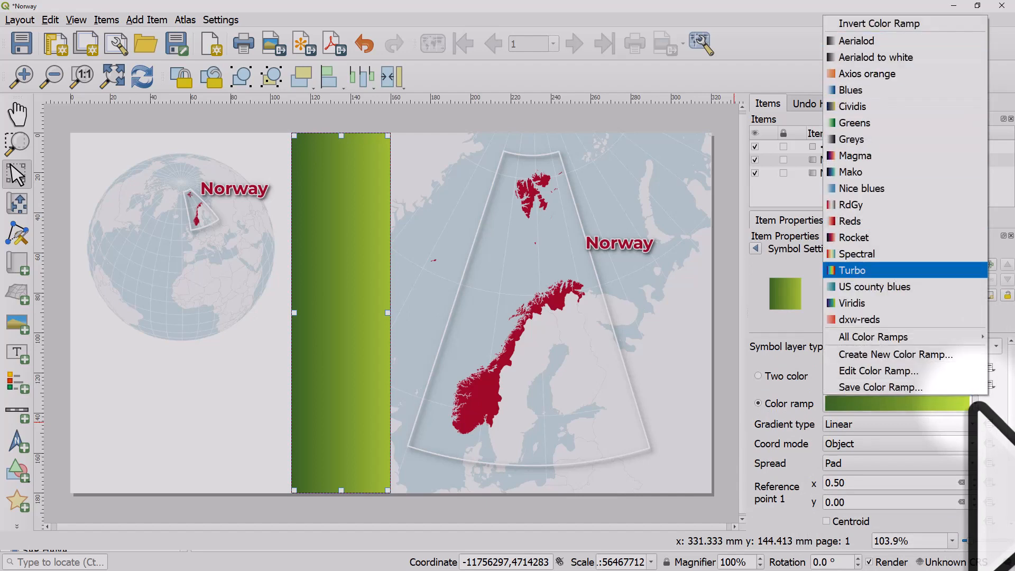
# Edit the color ramp so the gradient fades from solid white #ffffff to transparent and apply it
pyautogui.click(877, 370)
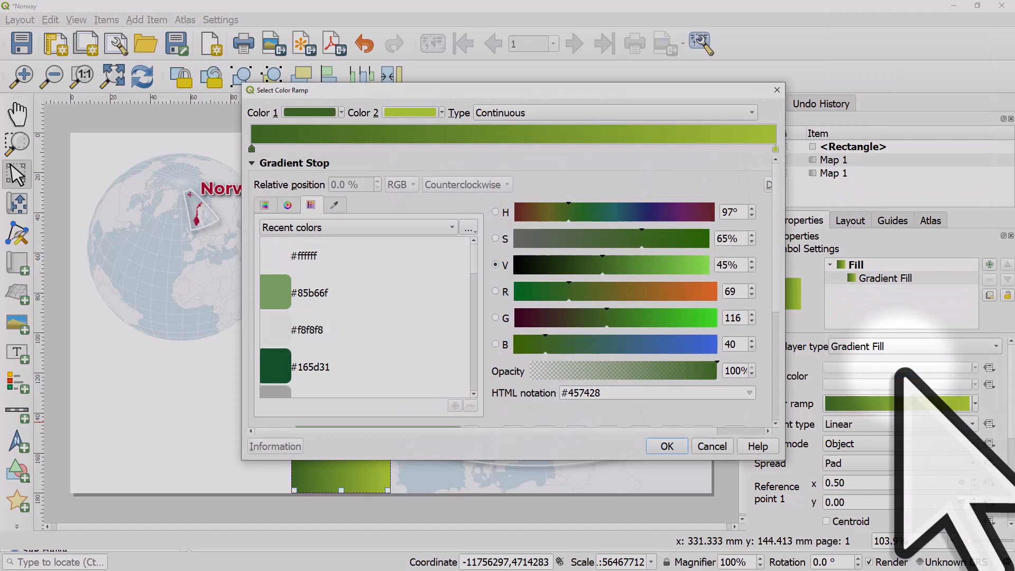
pyautogui.moveTo(350, 292)
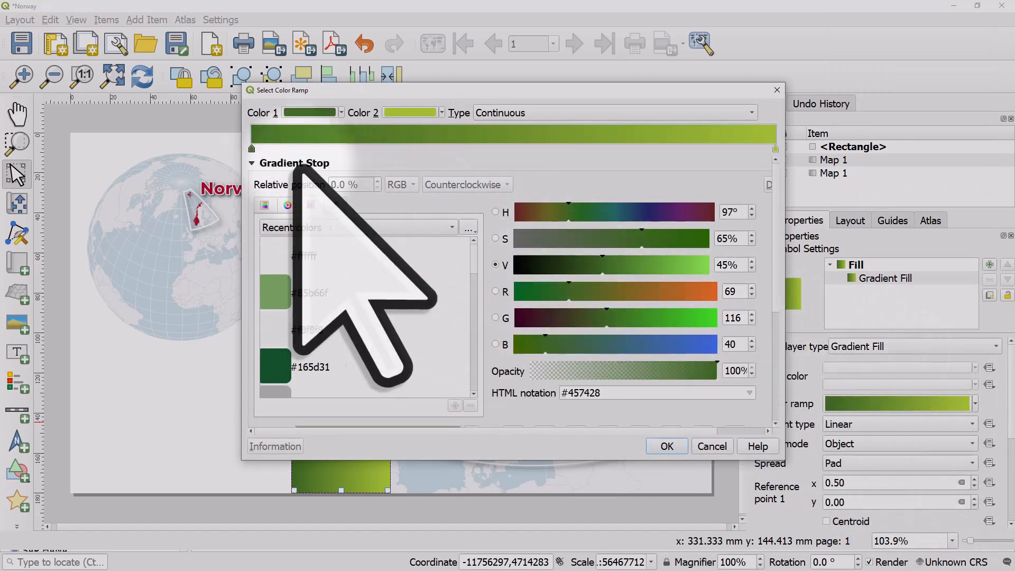
pyautogui.click(303, 255)
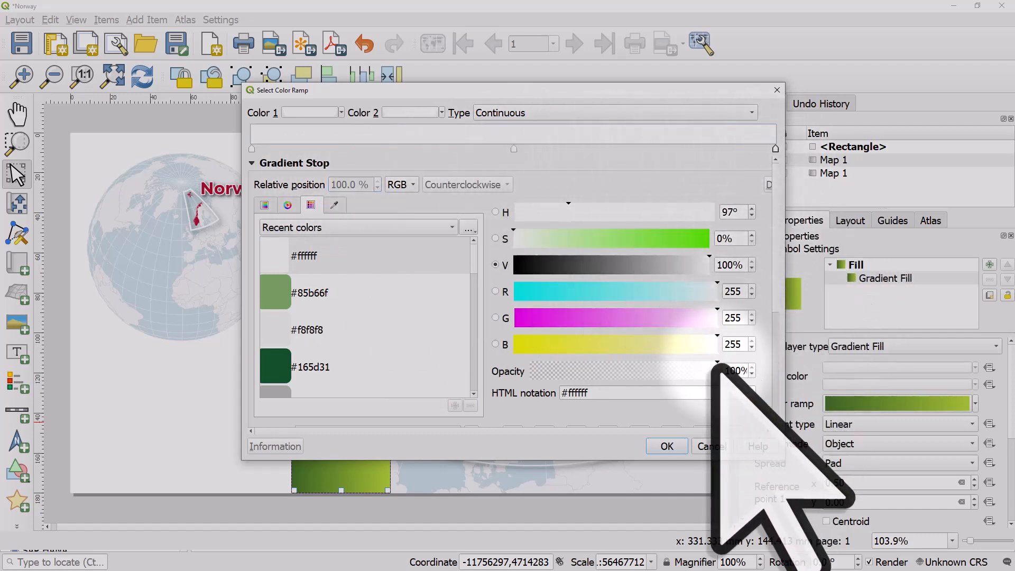
pyautogui.click(666, 446)
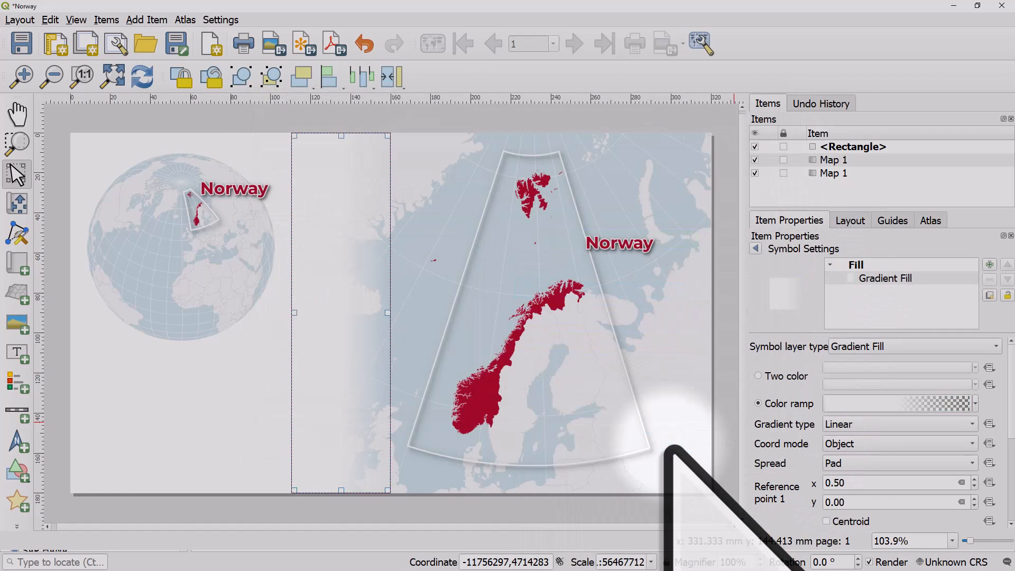